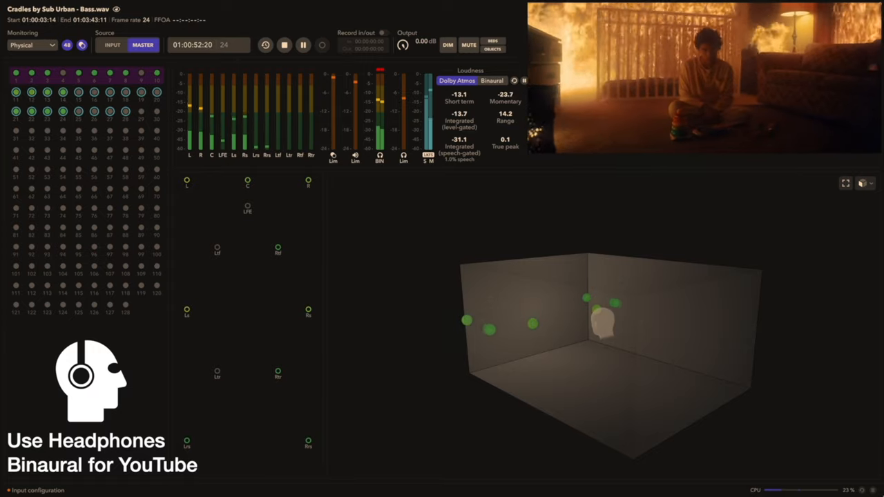
left_click(302, 45)
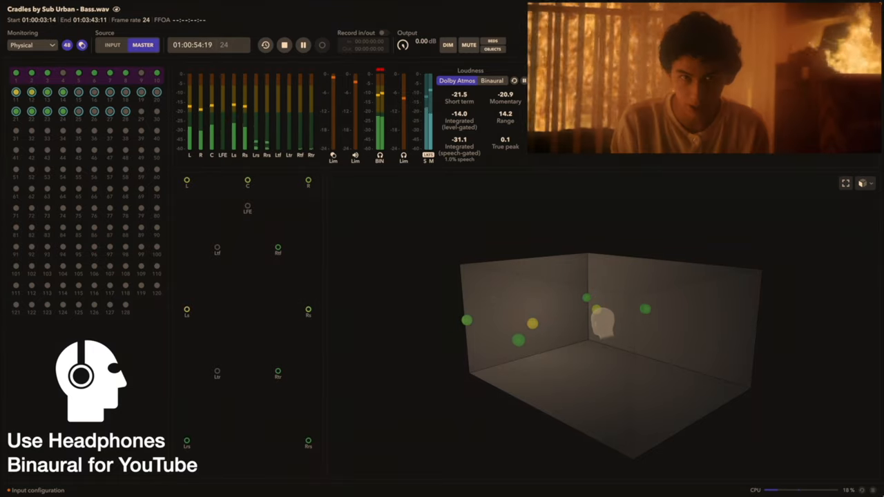